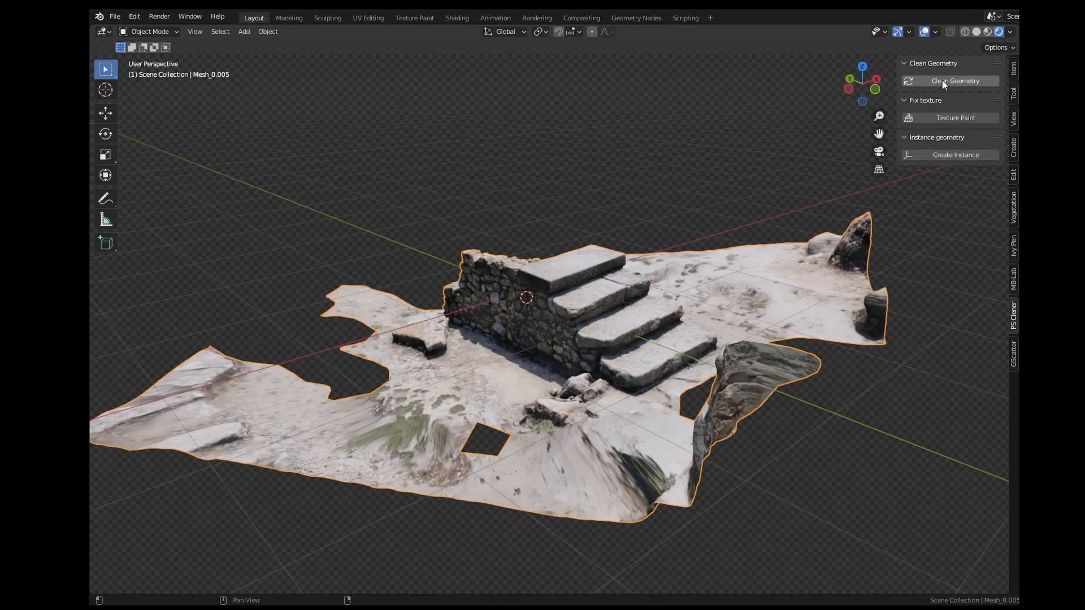
Crop the staircase scan by adjusting the X Cut, Y Cut and Floor Height sliders.
click(955, 81)
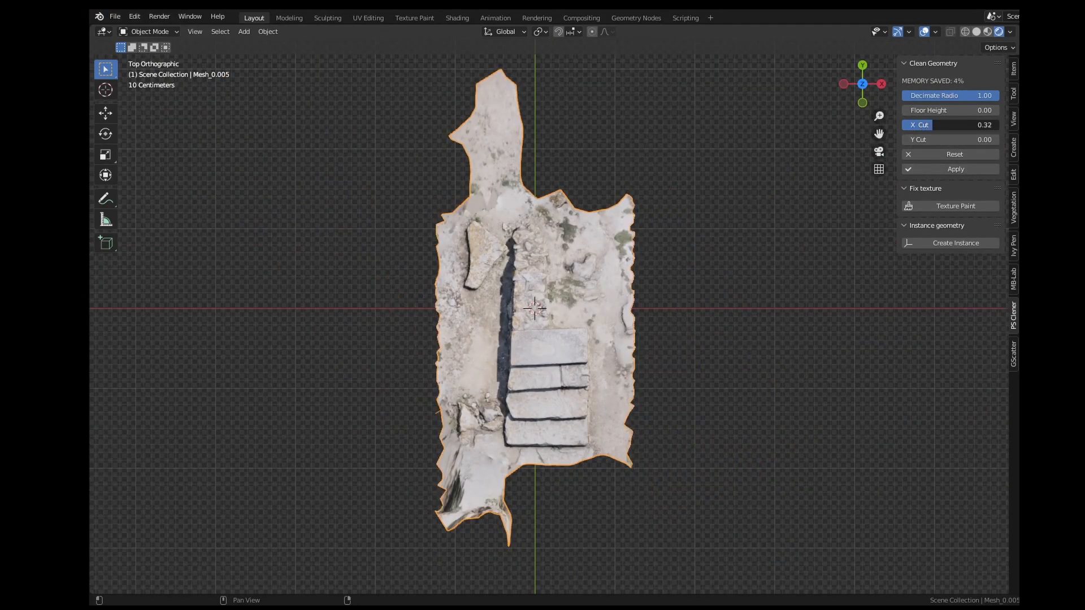
drag(969, 124, 983, 124)
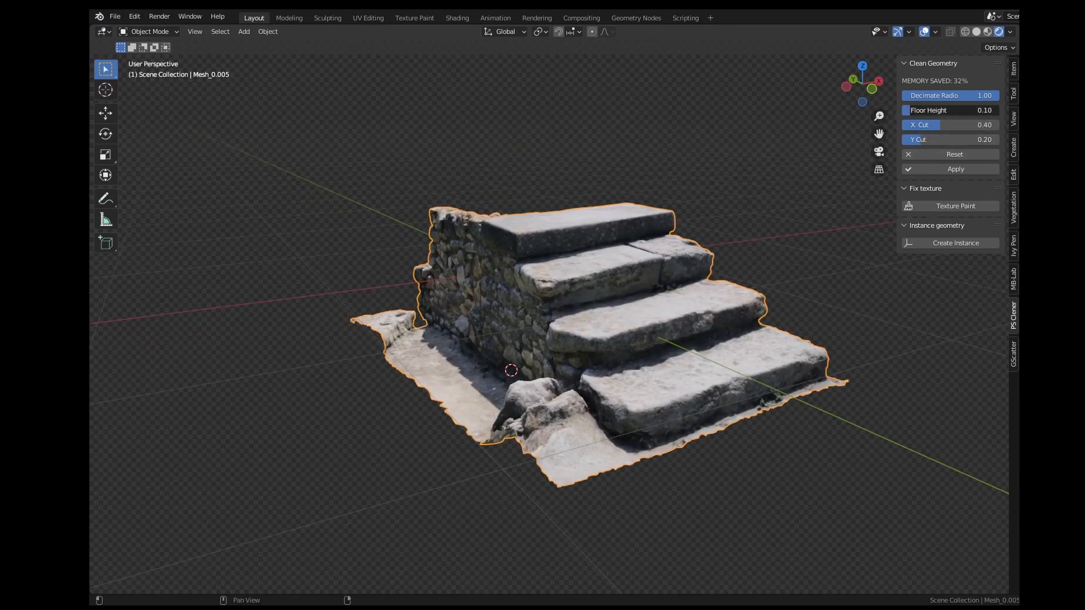
drag(950, 111, 968, 110)
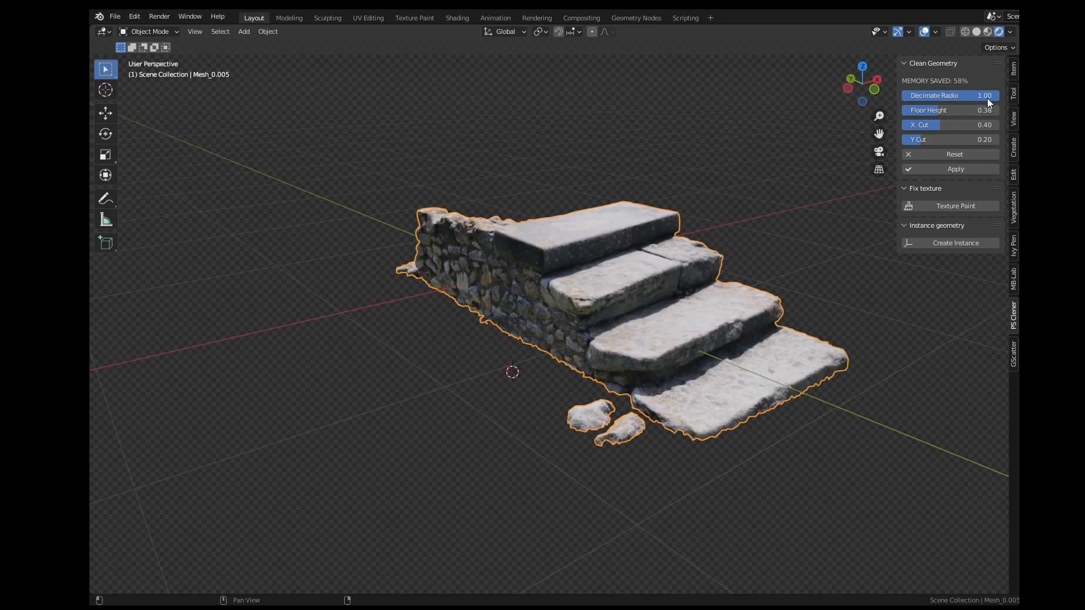
drag(969, 95, 941, 96)
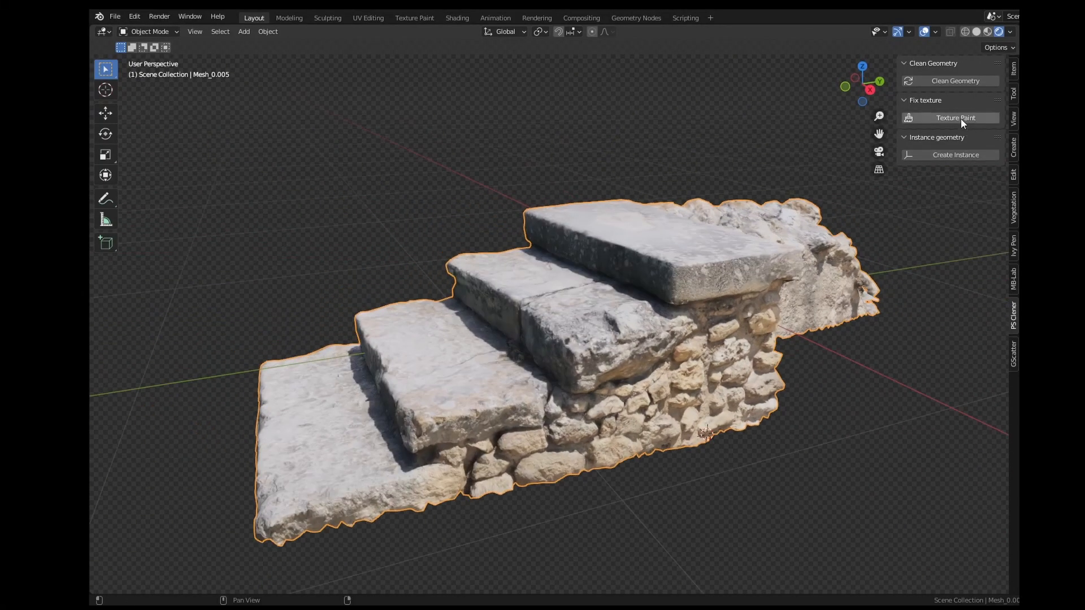
Create an instance of the cleaned staircase scan with PS Cleaner's Create Instance.
click(955, 117)
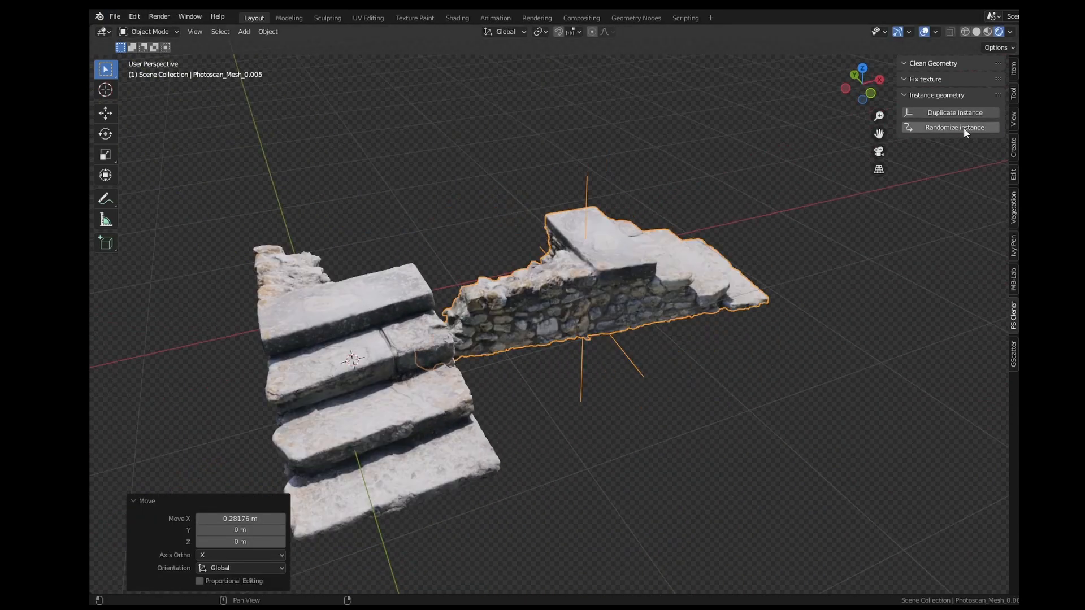
Bring up Clean Geometry settings for the carved tree trunk scan.
click(954, 128)
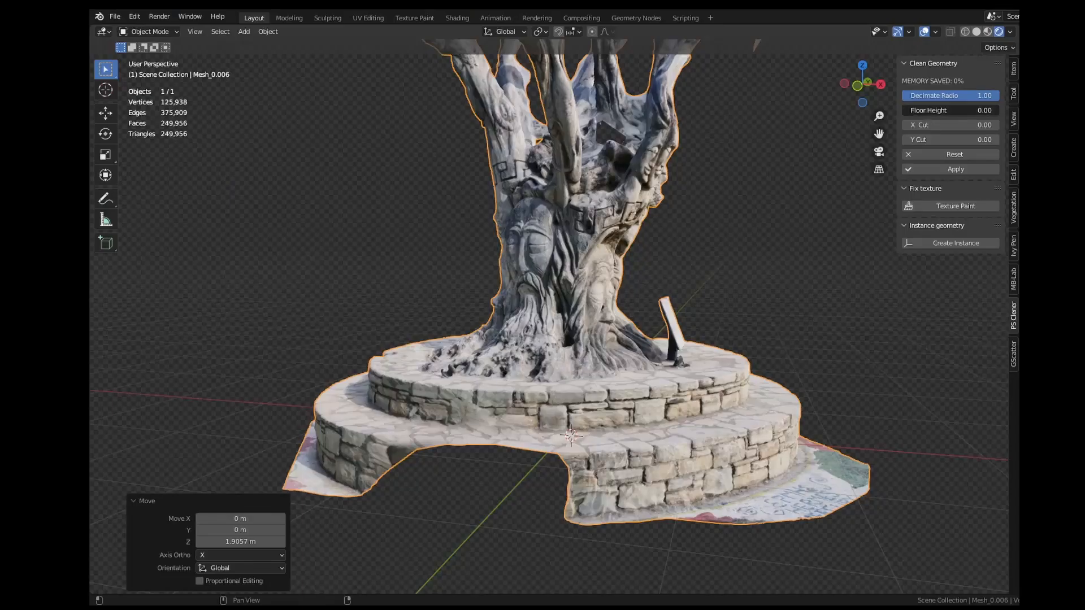
Cut the tree's base, decimate to ratio 0.29, apply, then start clone-painting the wall.
click(949, 111)
text(0.18)
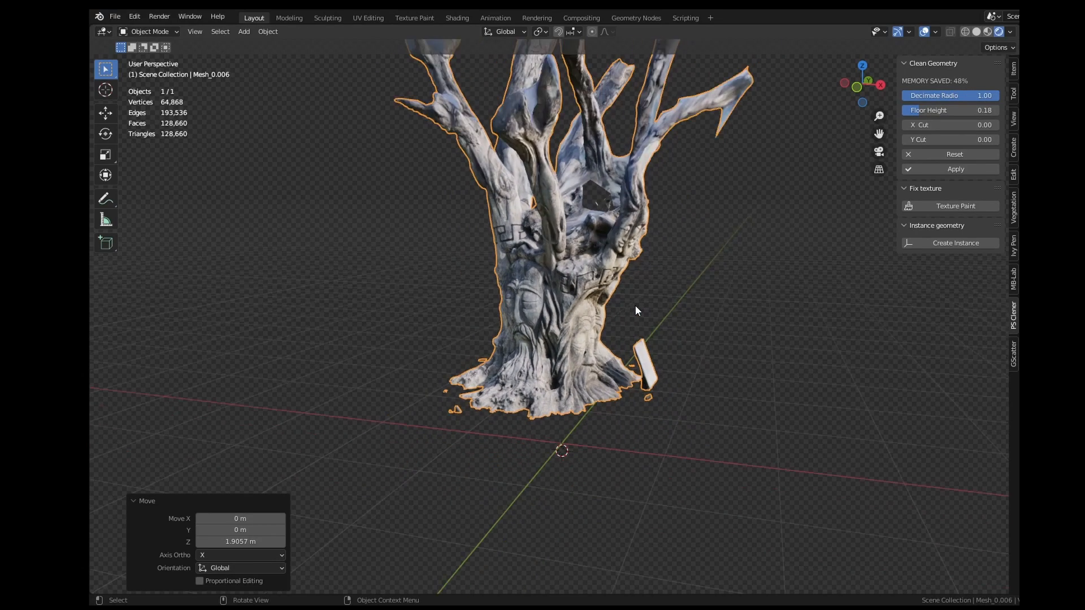
drag(982, 96, 955, 95)
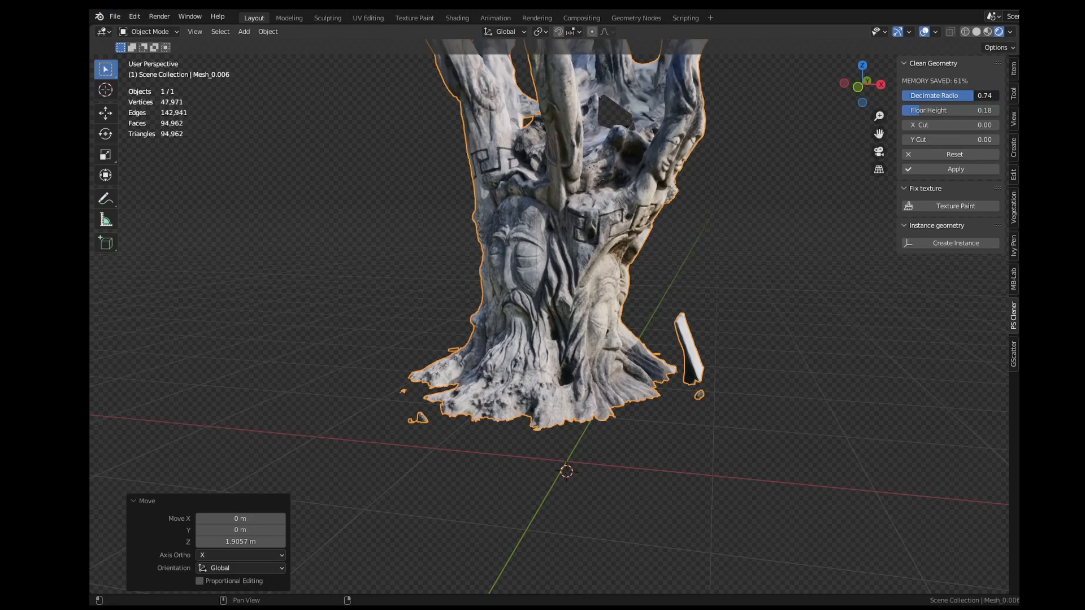
drag(983, 96, 952, 96)
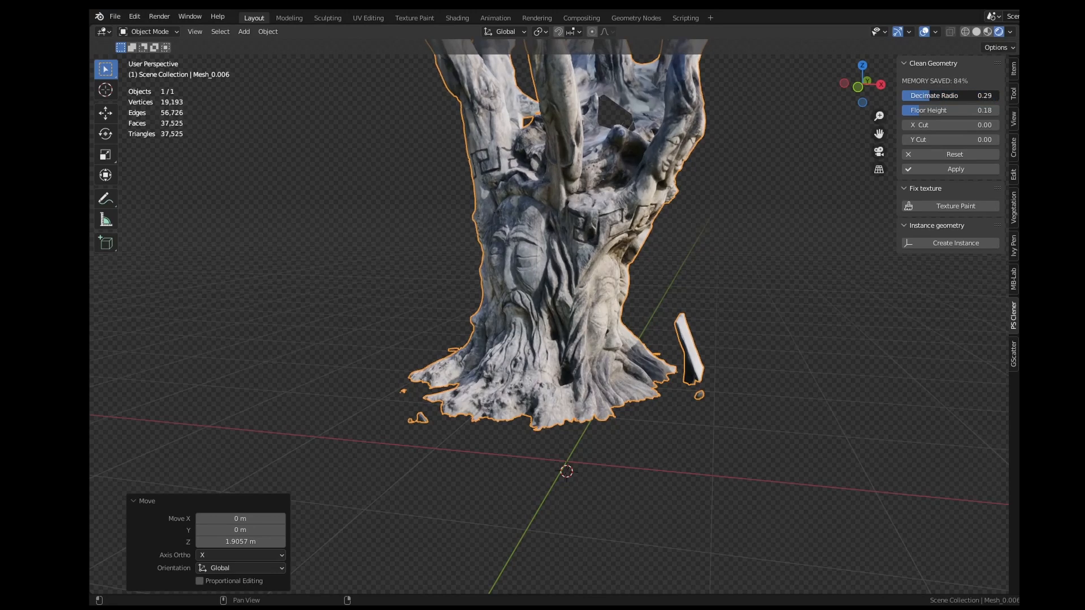
click(950, 95)
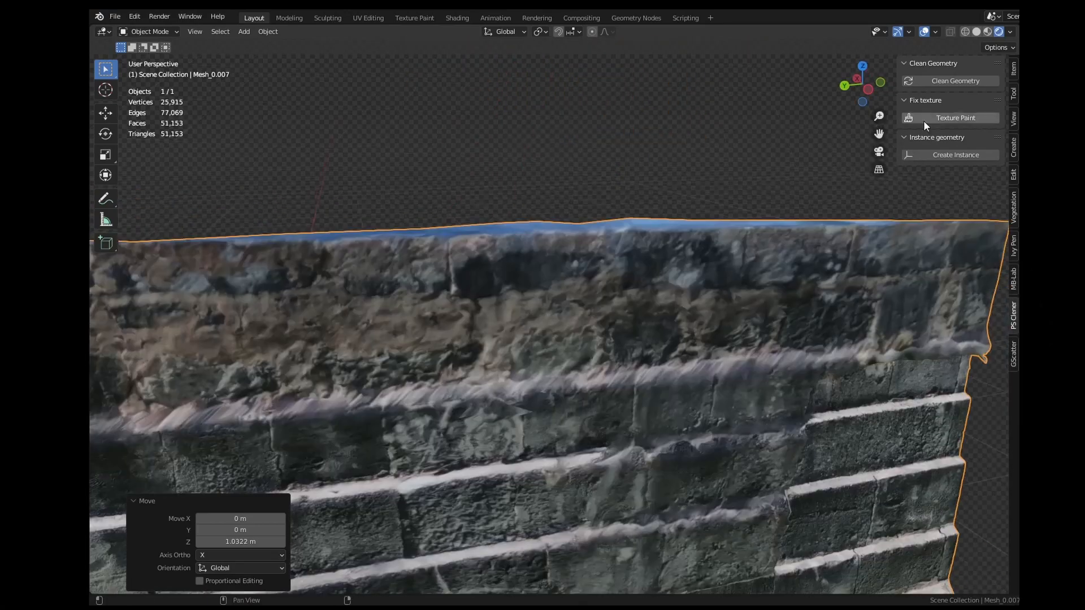
click(955, 118)
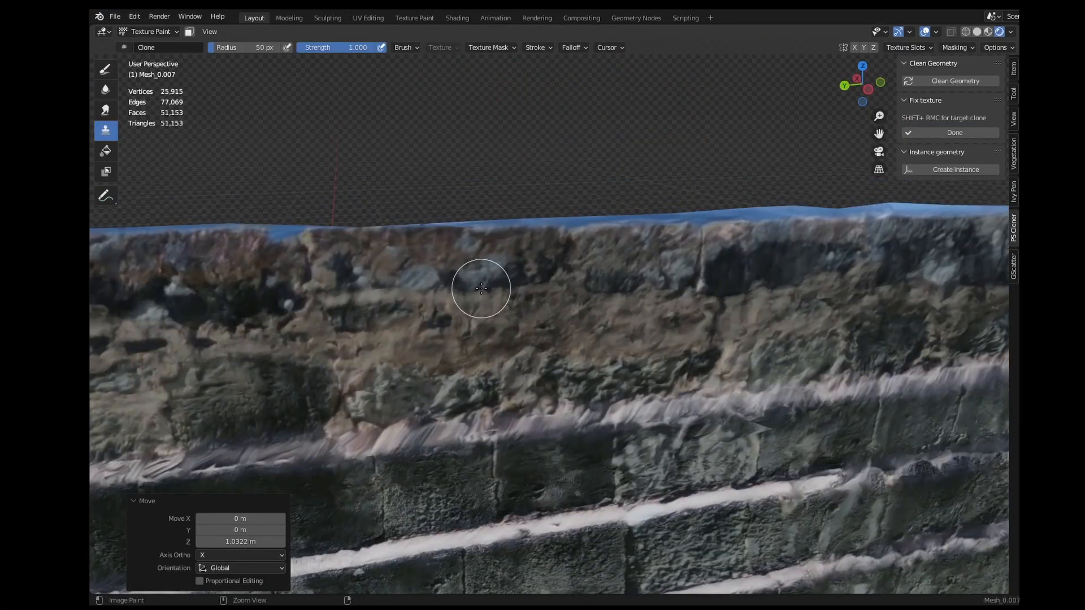